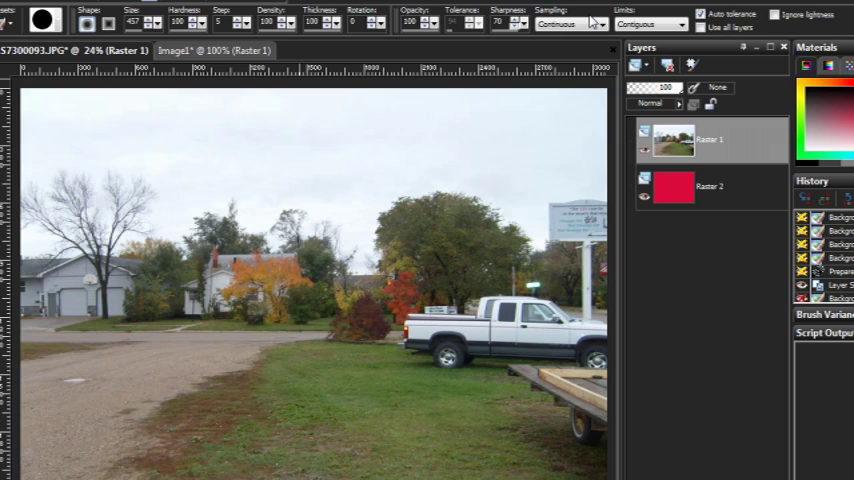
Show the Background Eraser's Sampling choices: Once, Continuous, BackSwatch and ForeSwatch
click(592, 22)
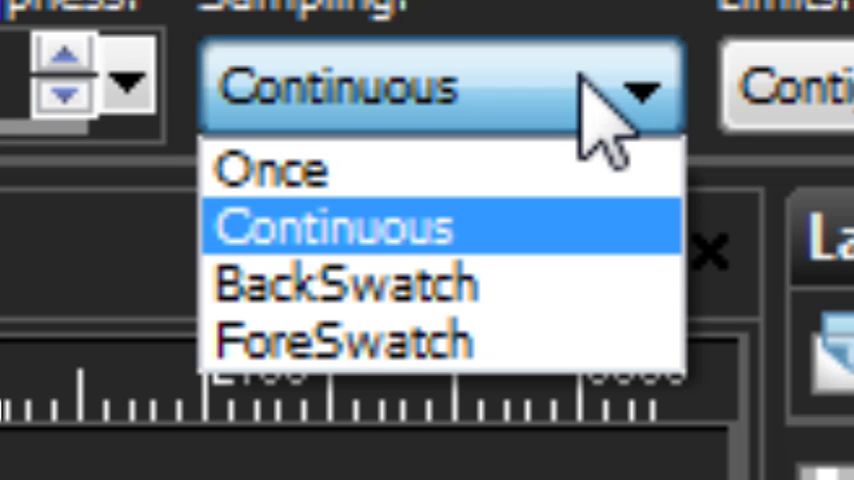
click(350, 228)
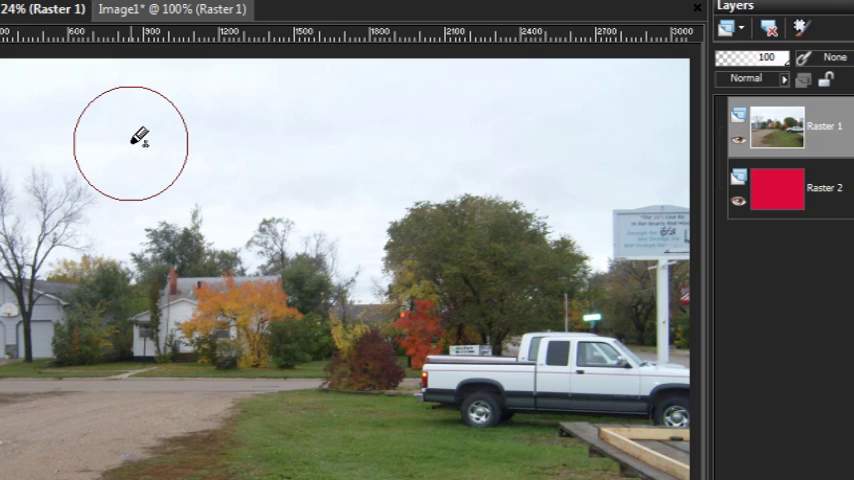
drag(150, 140, 576, 230)
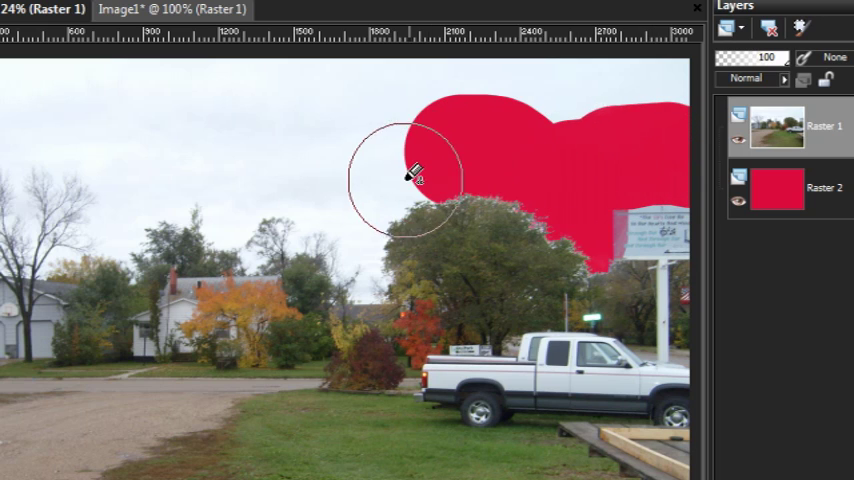
Brush away the sky above the right-hand tree and sign so the red layer shows through
drag(418, 178, 372, 252)
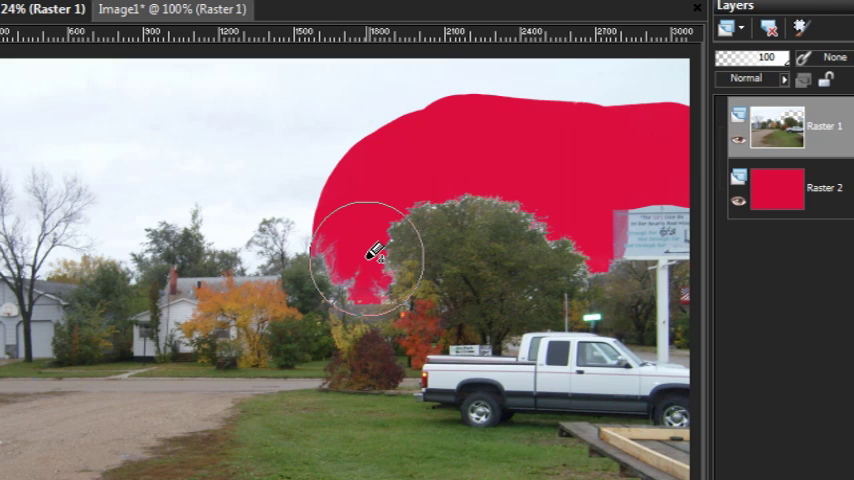
Erase the remaining sky over the left-side treetops and houses, leaving halo edges
drag(370, 256, 390, 164)
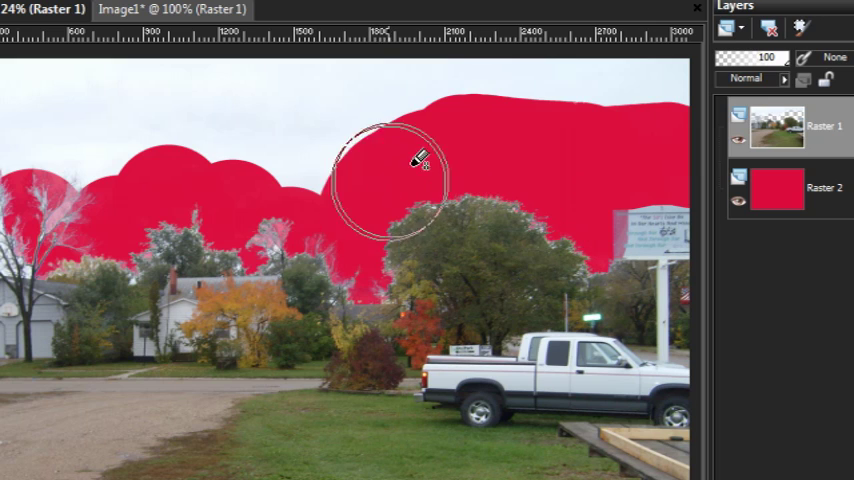